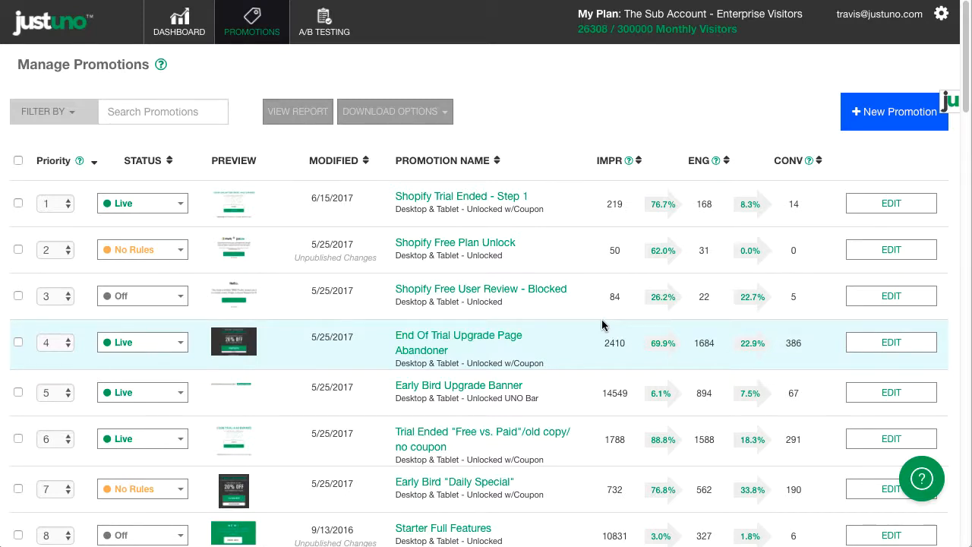
mouse_move(597, 325)
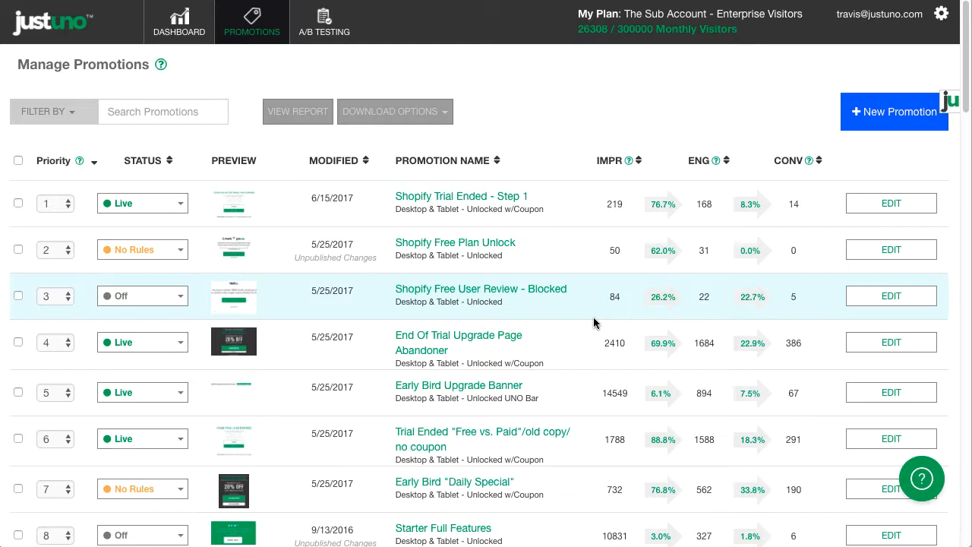
mouse_move(589, 319)
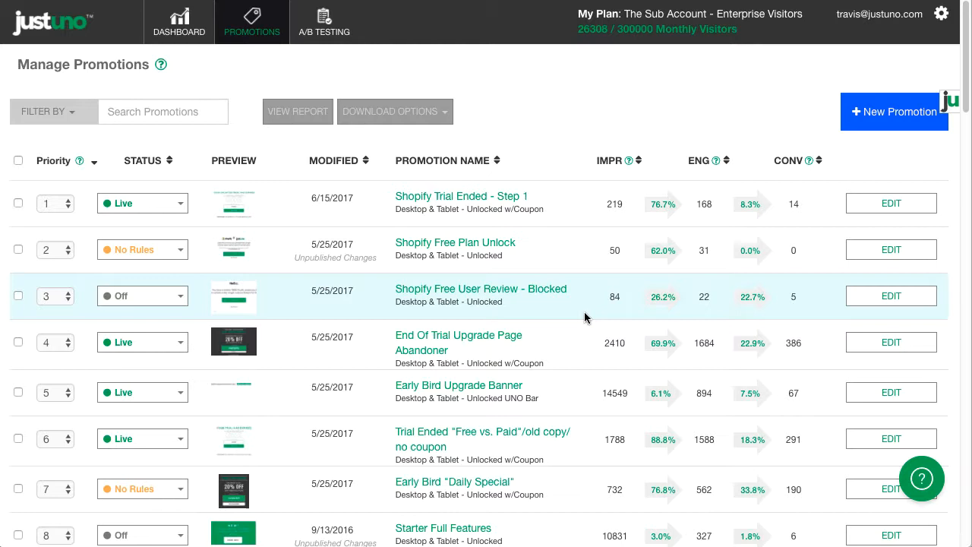
Step: Create an unlocked UNO Bar promotion named 'Shipping Threshold'
click(895, 112)
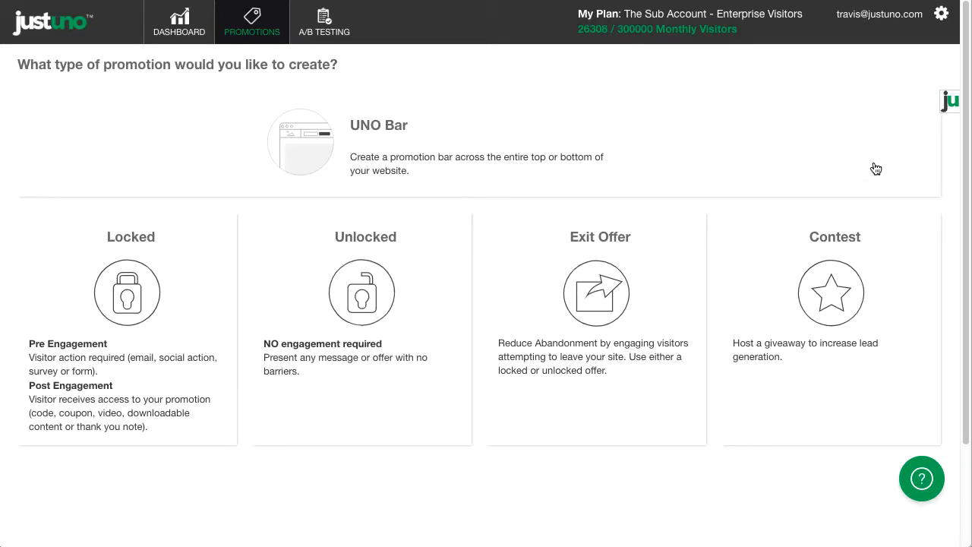
mouse_move(387, 153)
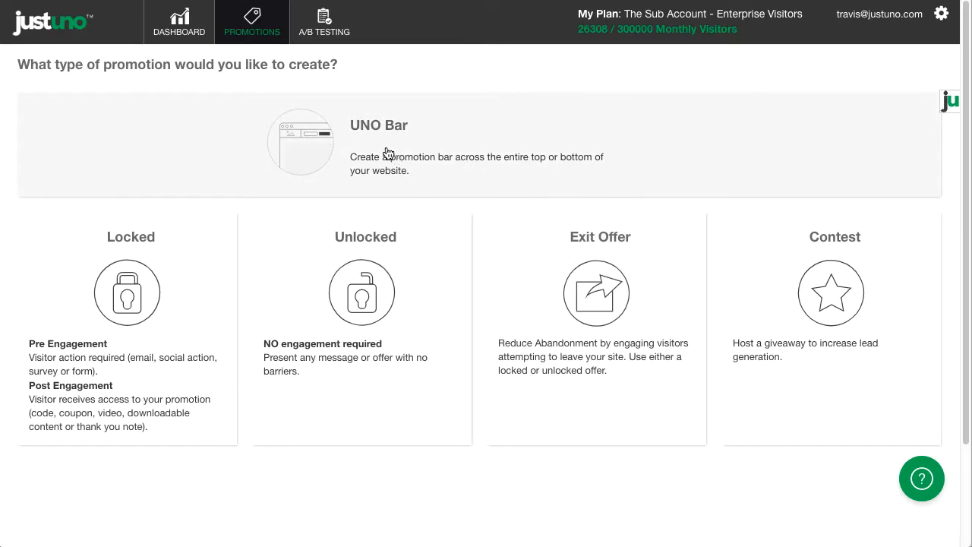
click(379, 124)
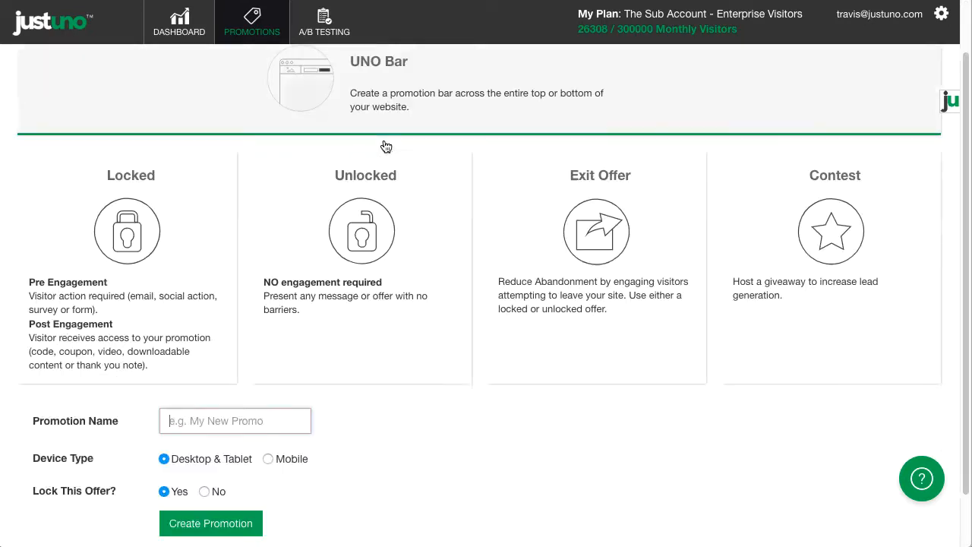
text(Shipping Threshold)
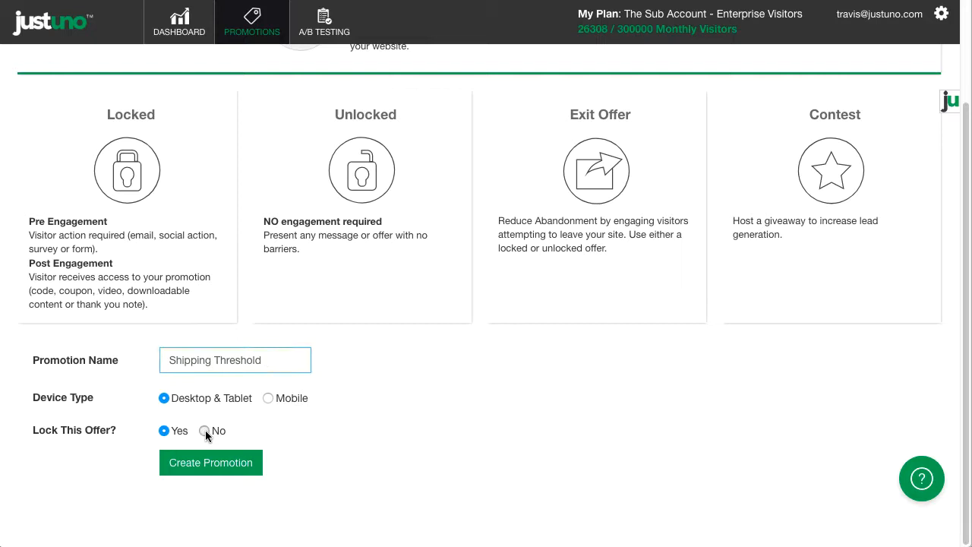
click(204, 431)
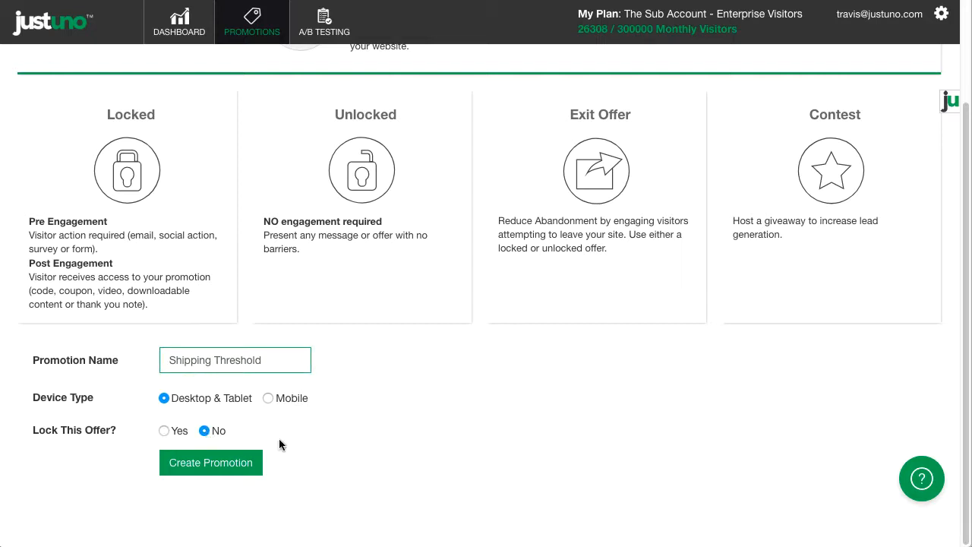
mouse_move(194, 472)
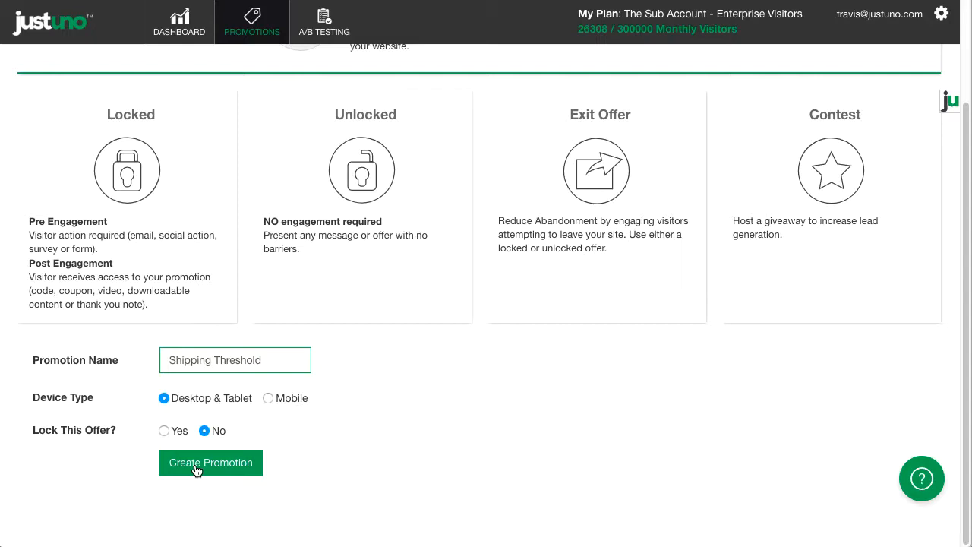
click(210, 462)
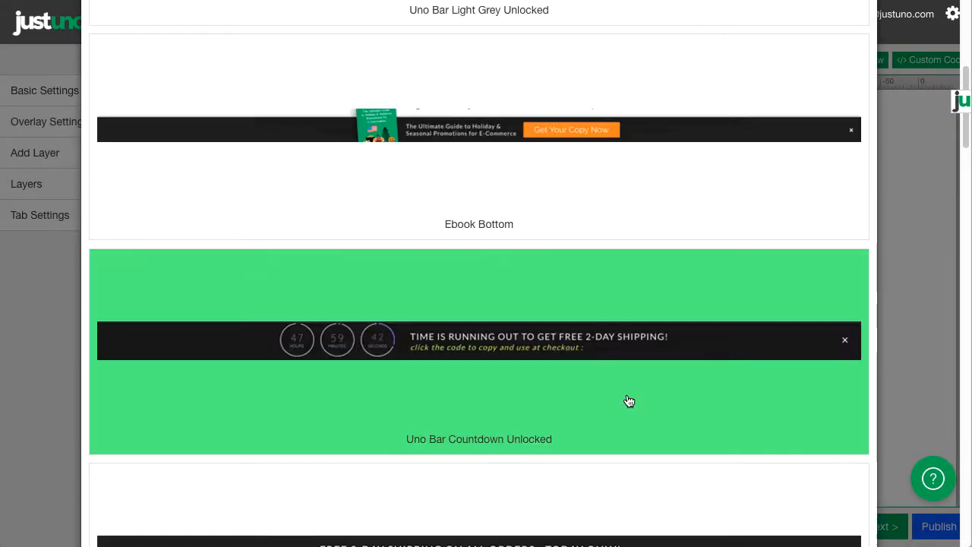
Step: Change the bar's carttotal expression from 70 to 50 for the free-socks message
scroll(down, 3)
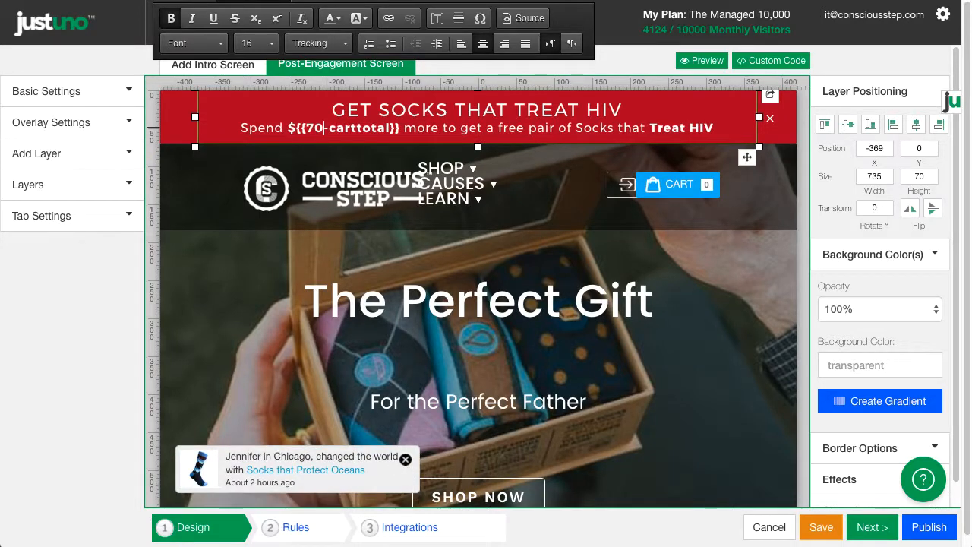
text(50)
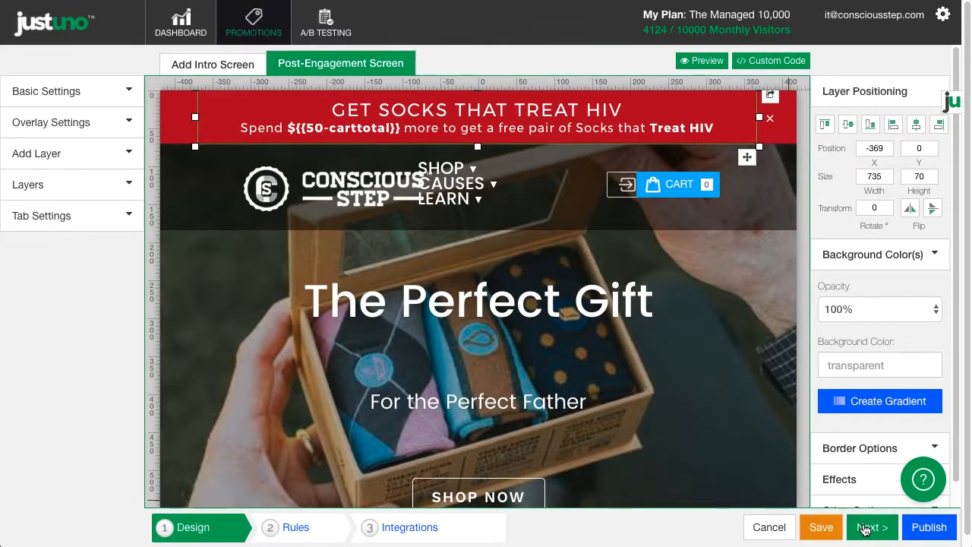
click(872, 527)
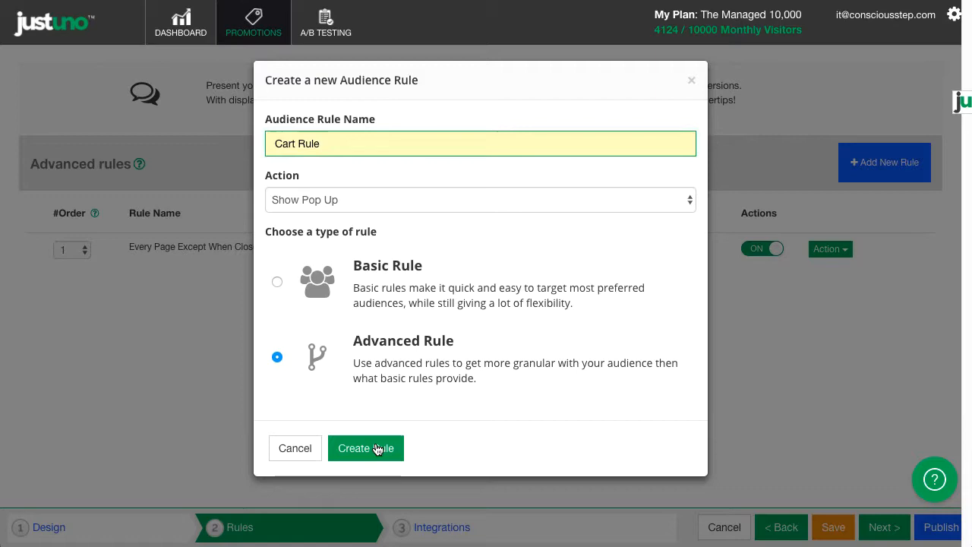
Step: Create an advanced audience rule named 'Cart Rule'
click(365, 448)
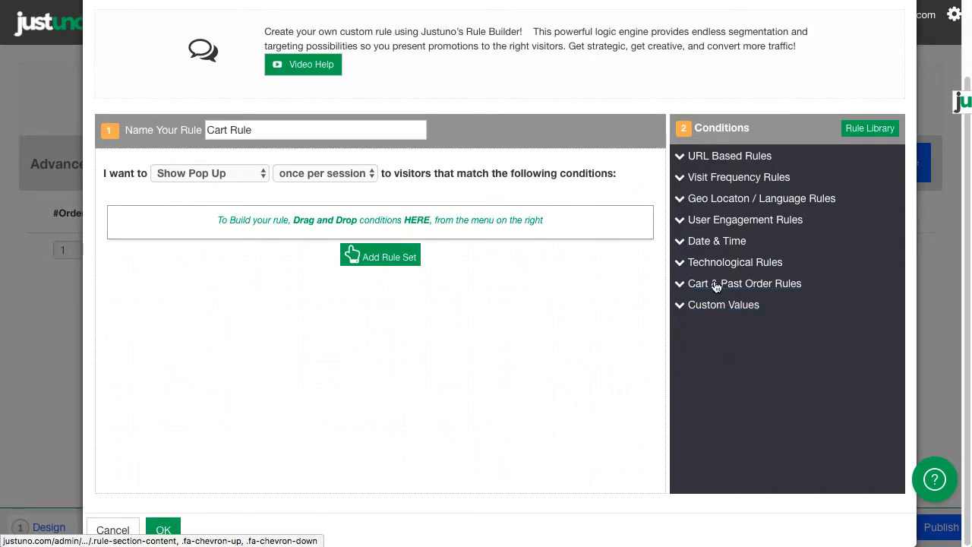
Step: Add a Cart Totals THIS visit condition of less than 51, shown on every page
click(744, 283)
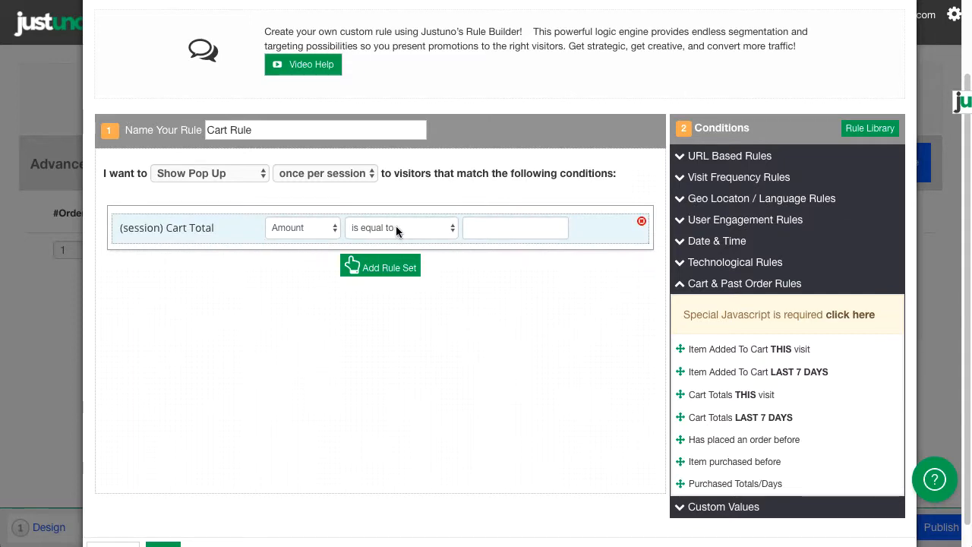
click(401, 228)
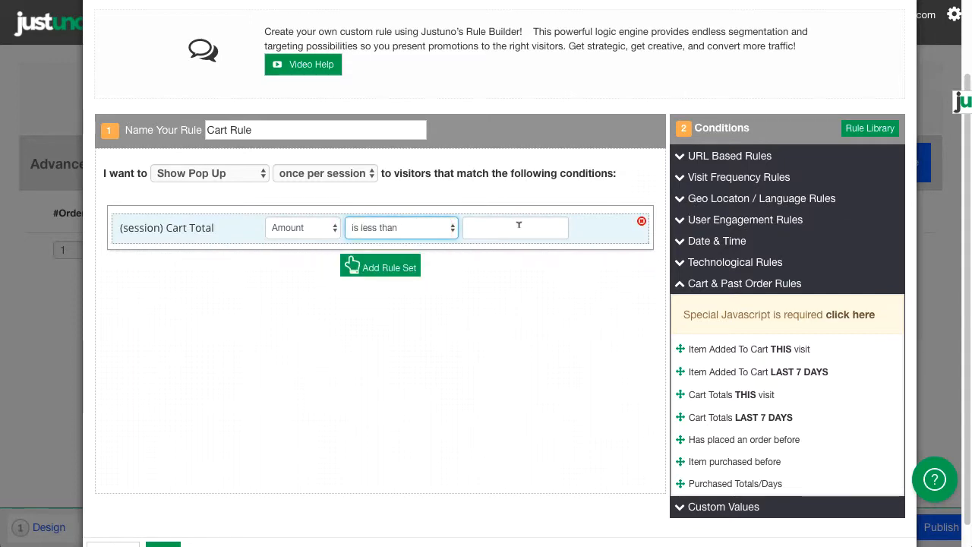
text(51)
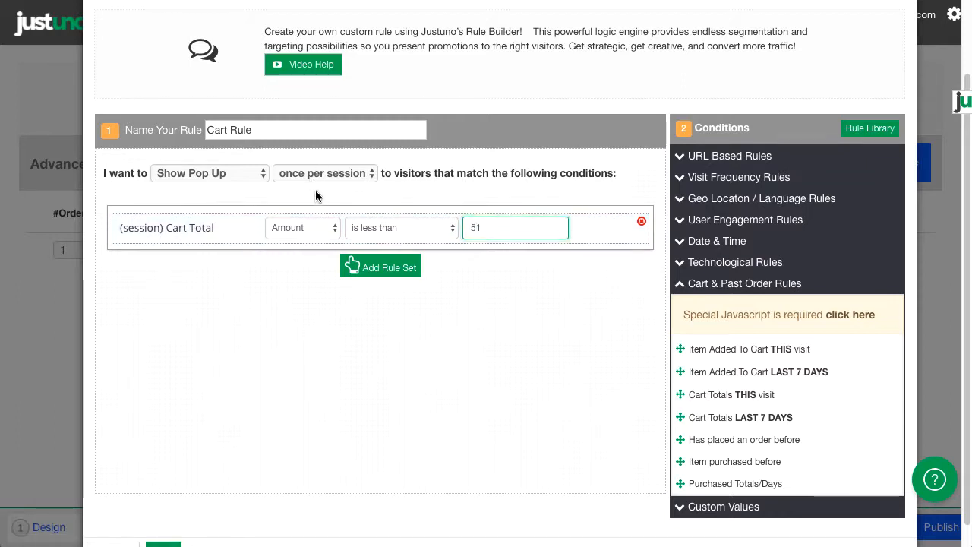
click(325, 173)
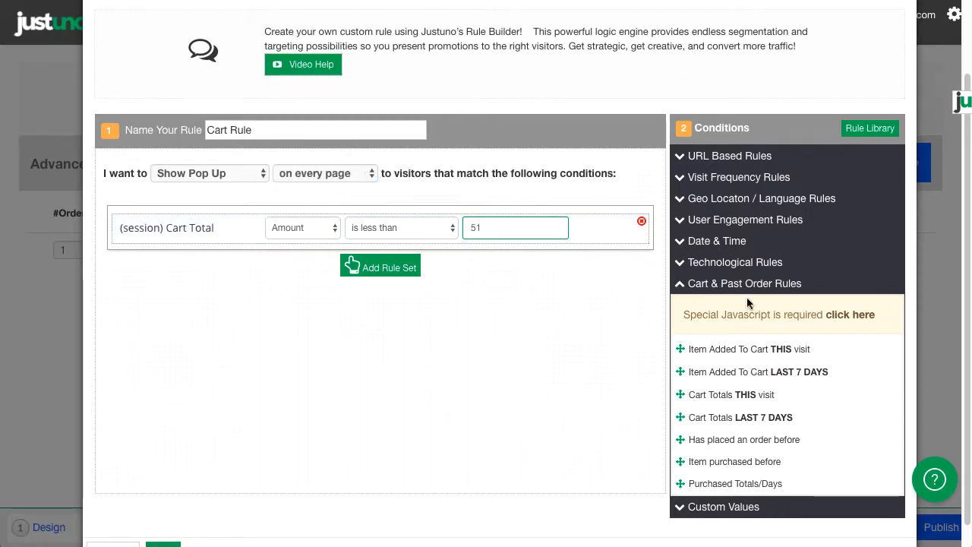
Step: Add the 'Closed THIS pop up this visit' condition from User Engagement Rules
click(745, 283)
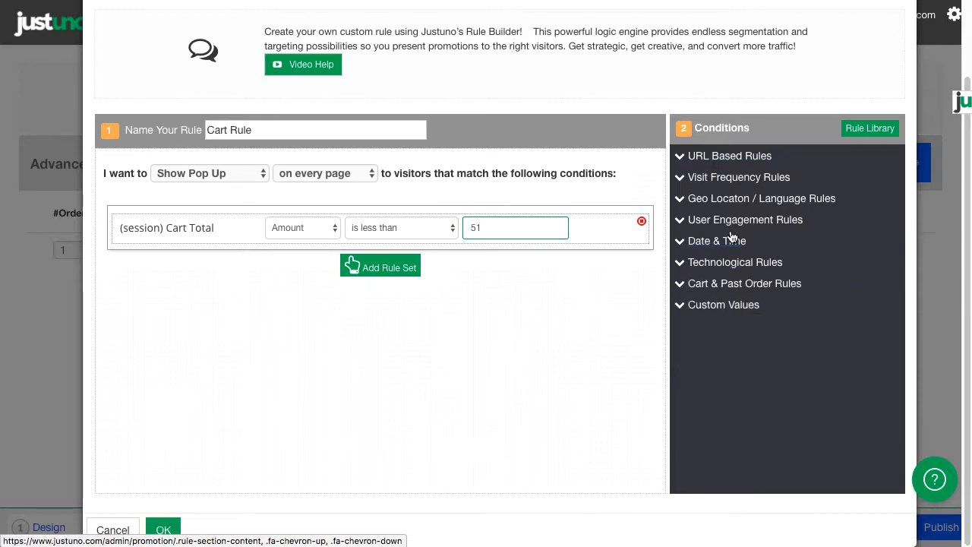
click(746, 220)
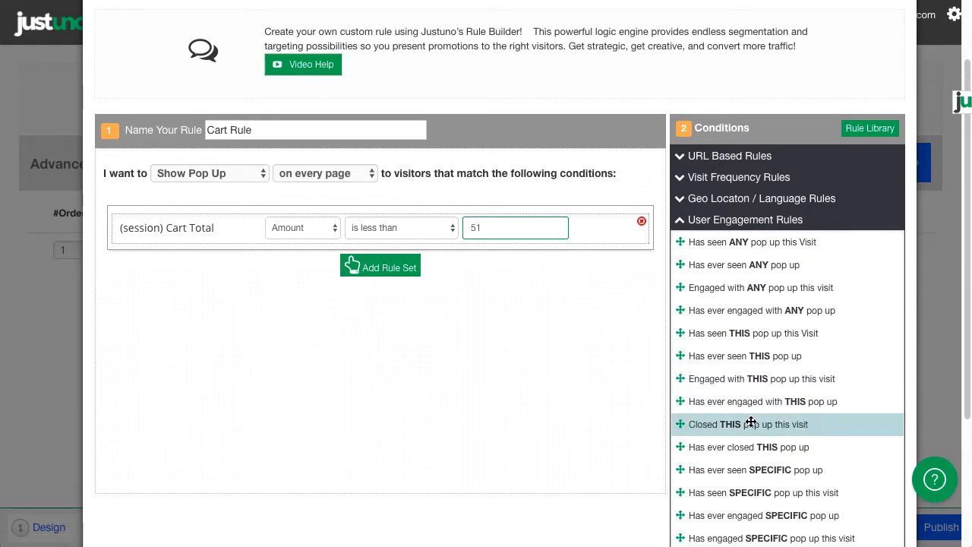
click(748, 424)
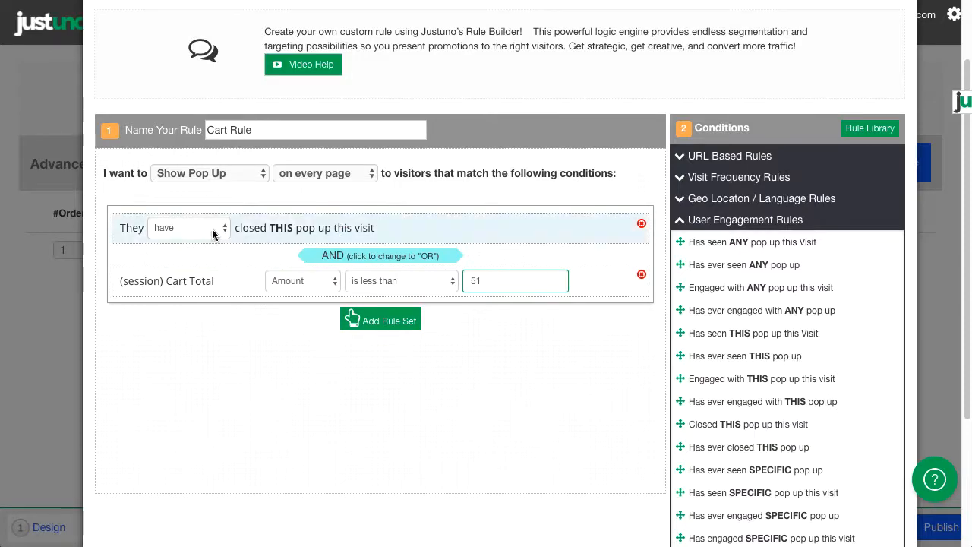
click(188, 228)
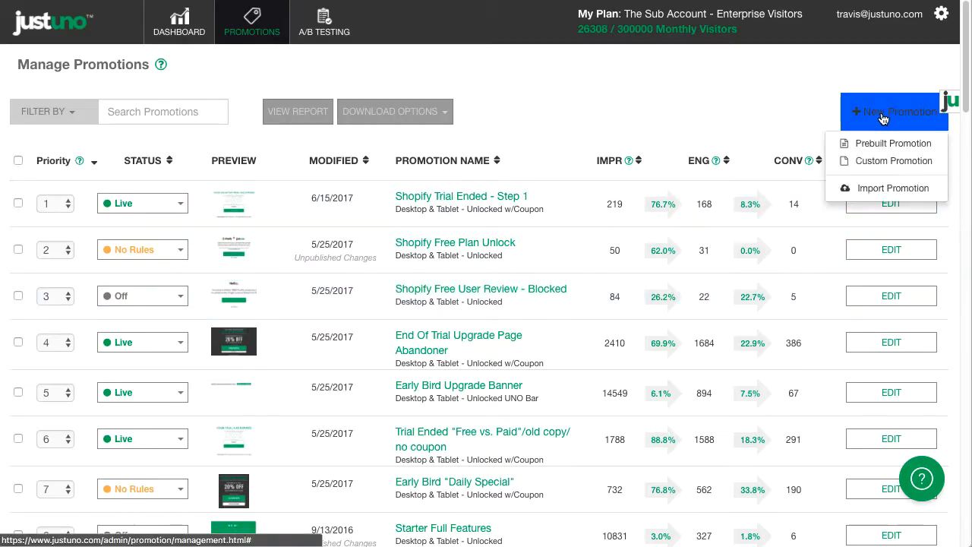
Step: Create a second unlocked 'Shipping Threshold' promotion with the YOU DID IT! CHECKOUT NOW bar
click(894, 160)
text(Shipping Thres)
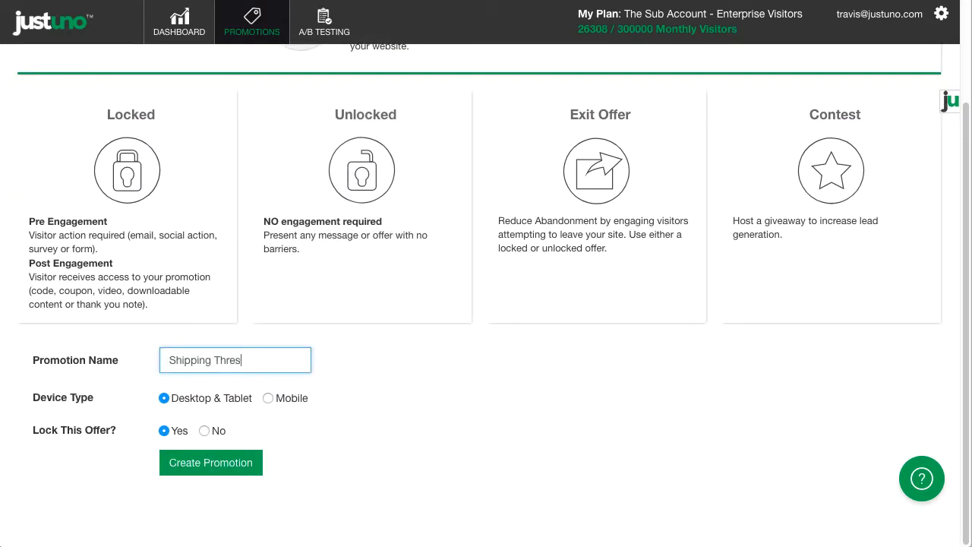
click(205, 431)
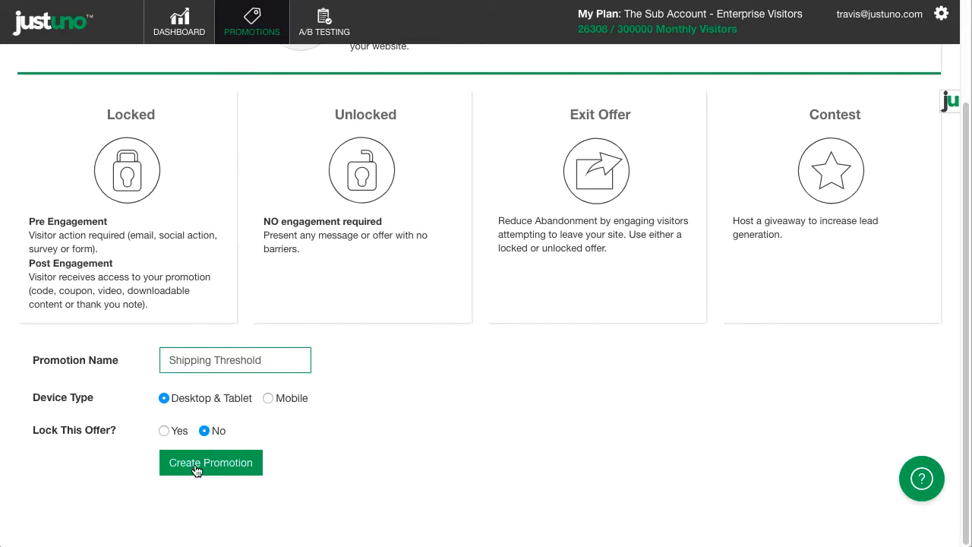
click(211, 463)
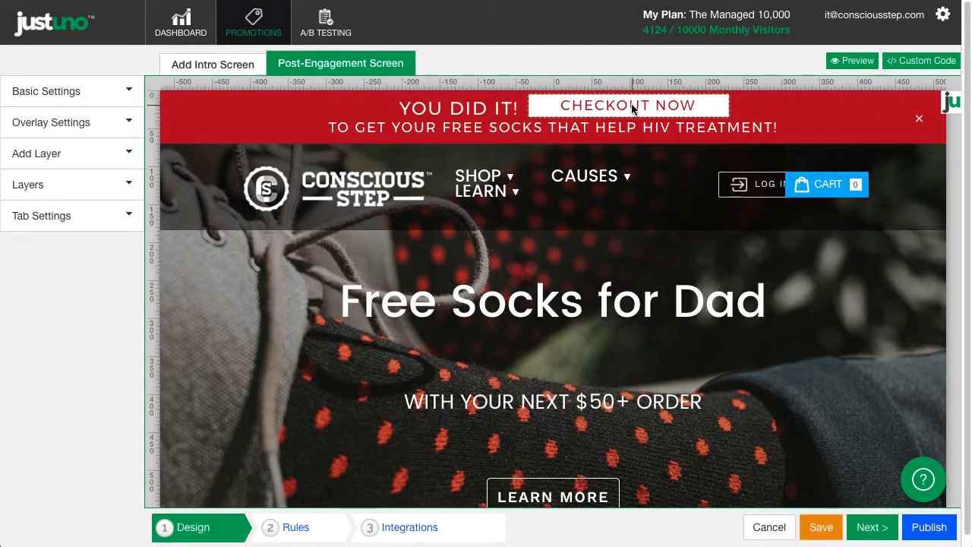
Step: Link the CHECKOUT NOW button to the store's cart page
click(629, 104)
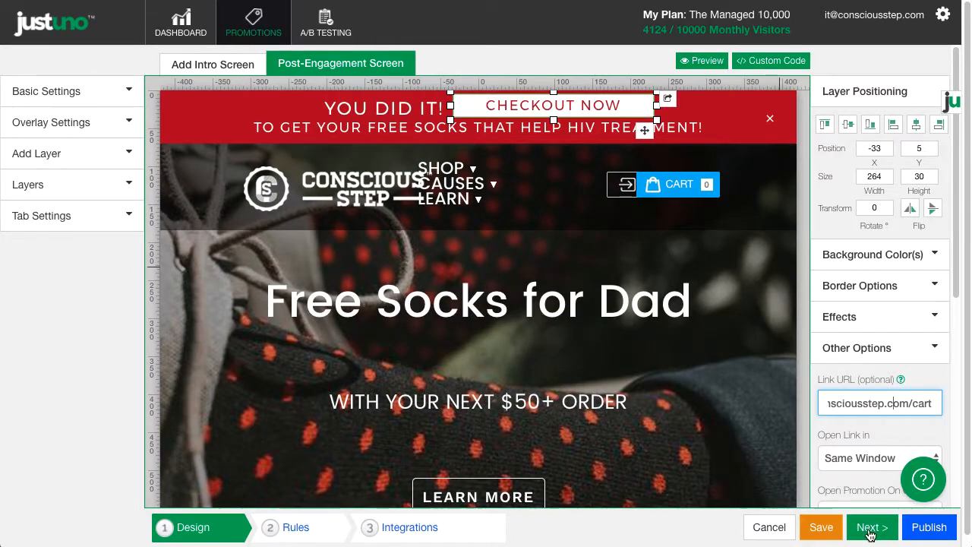
click(871, 527)
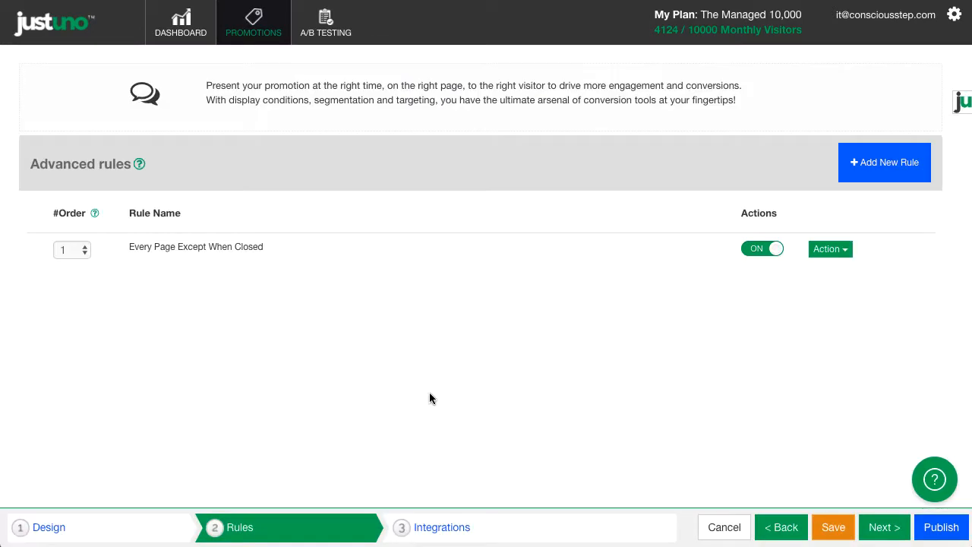
Step: Review the Every Page Except When Closed rule's over-50 cart total and closed conditions, then save
click(830, 249)
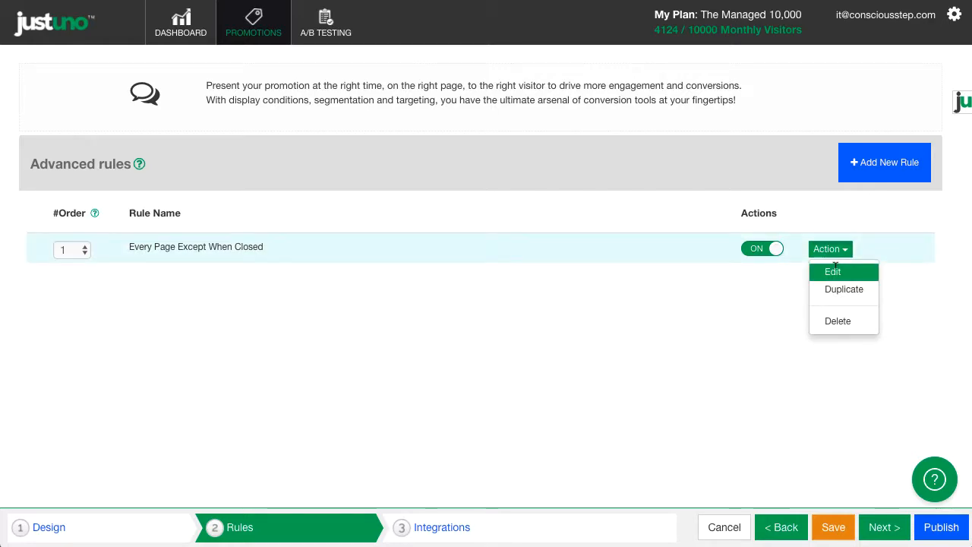
click(833, 272)
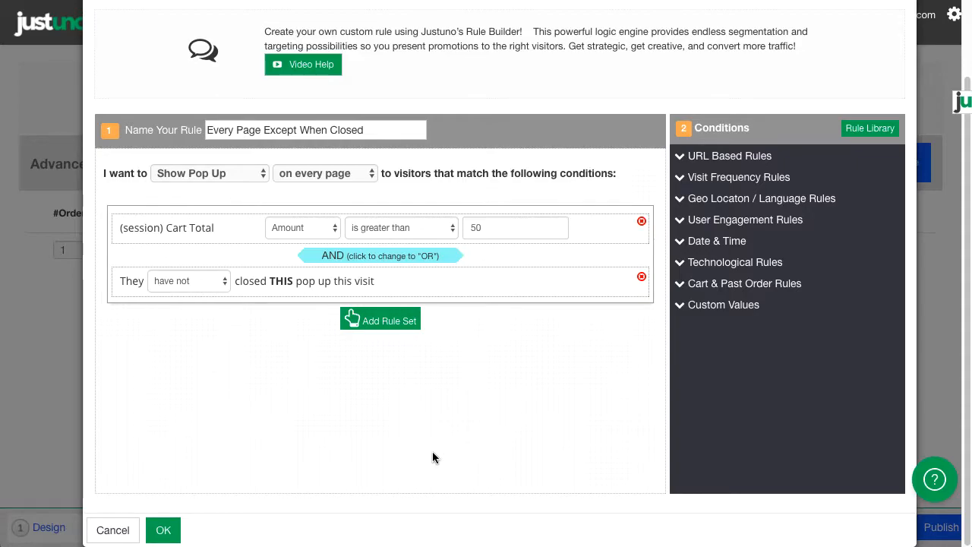
click(164, 530)
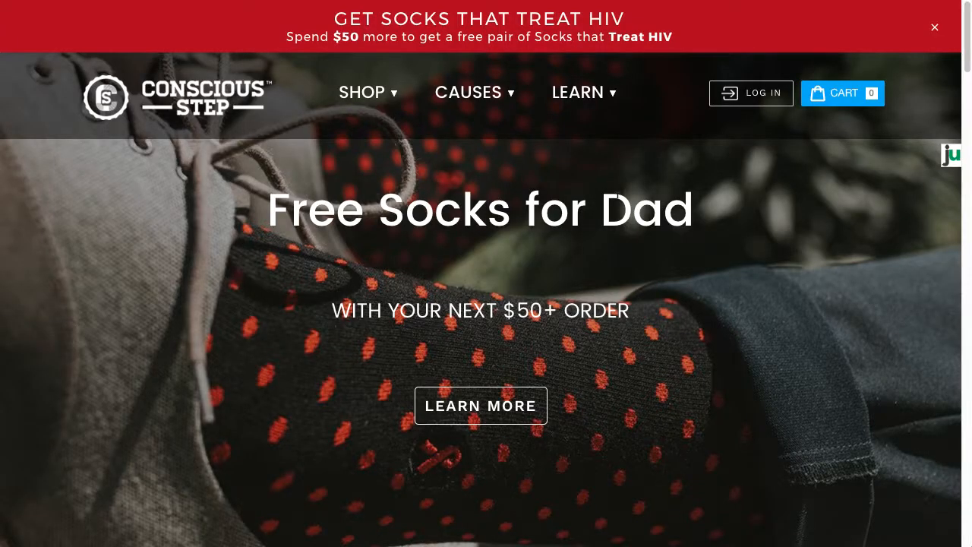